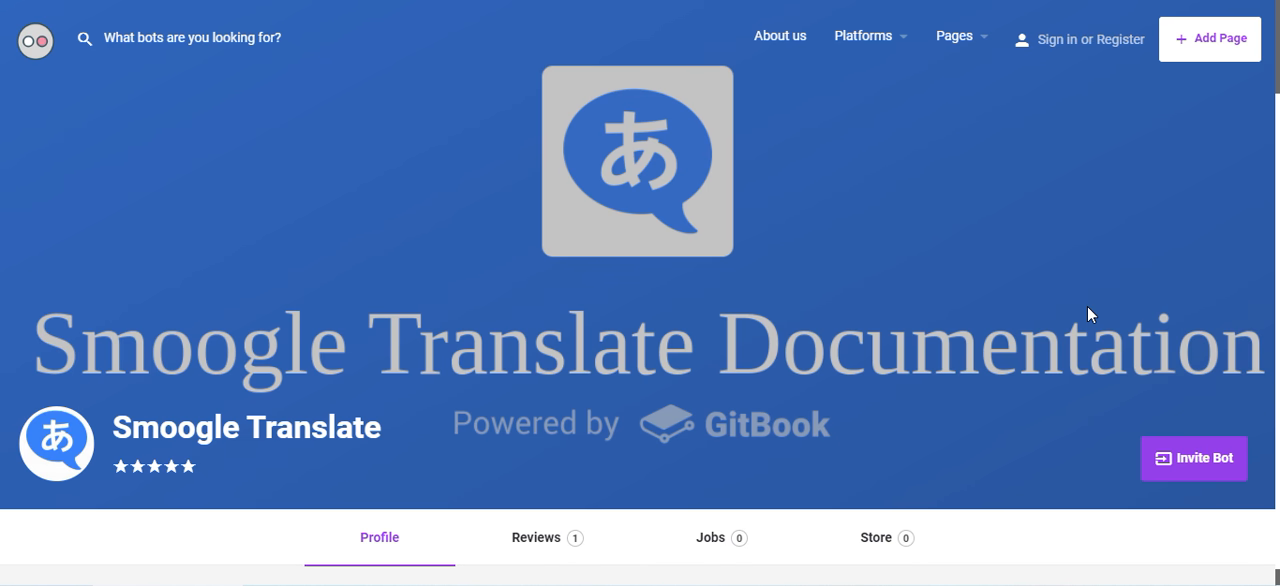
# Start the Smoogle Translate bot invite from its listing page
pyautogui.click(1193, 458)
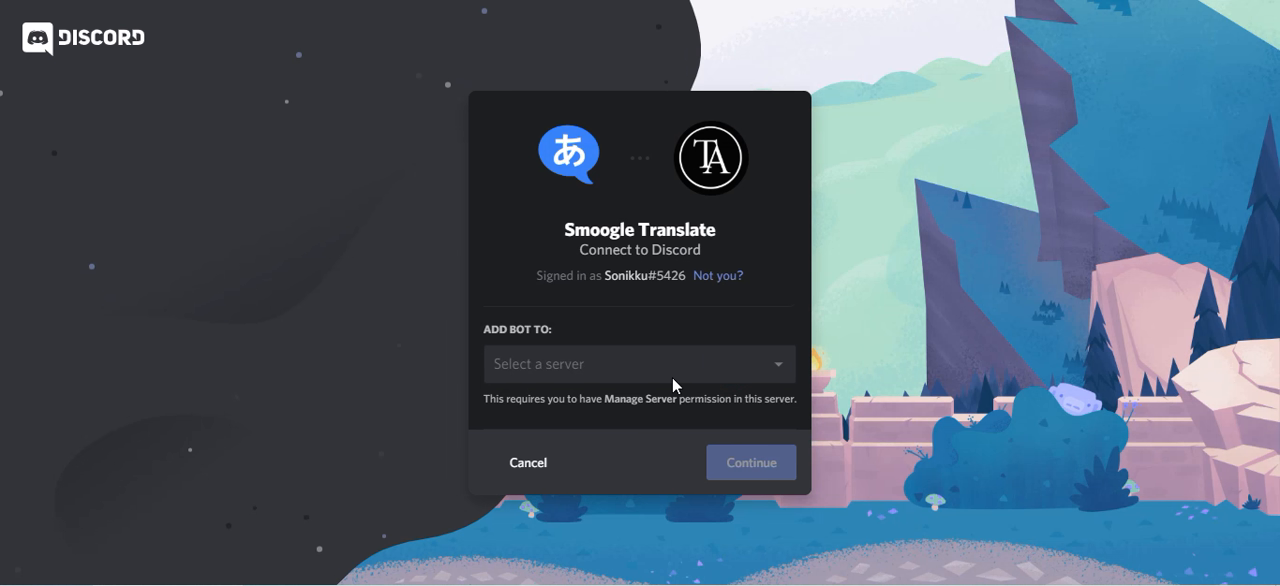
# Authorize Smoogle Translate on the Jobru server with Send Messages and Embed Links permissions
pyautogui.click(639, 363)
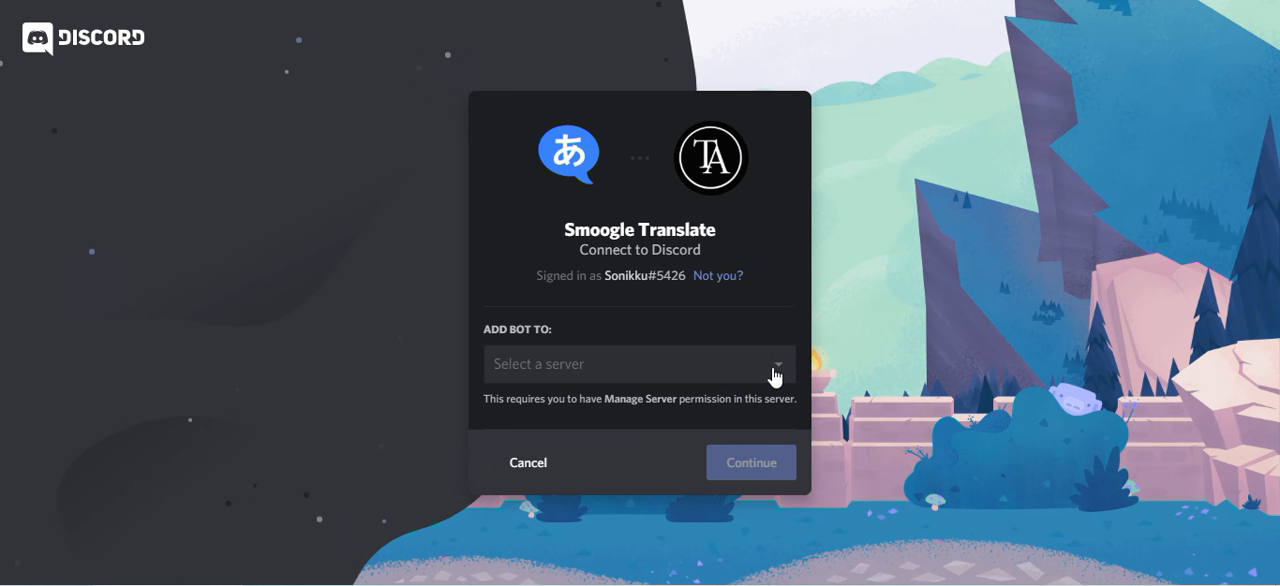
pyautogui.click(511, 398)
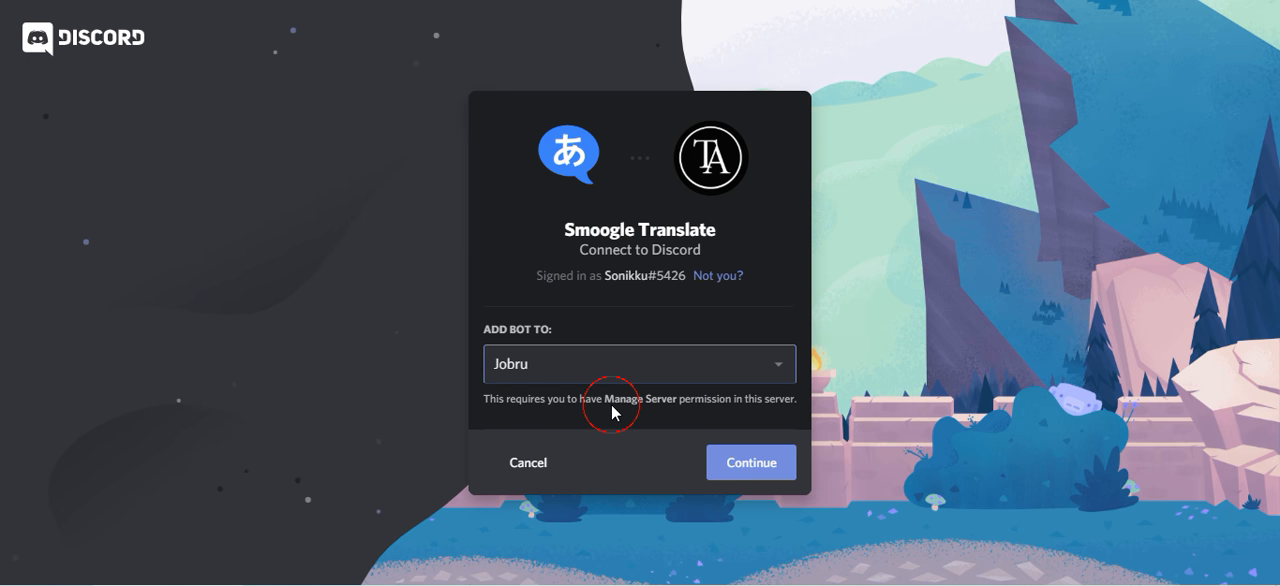
pyautogui.click(751, 462)
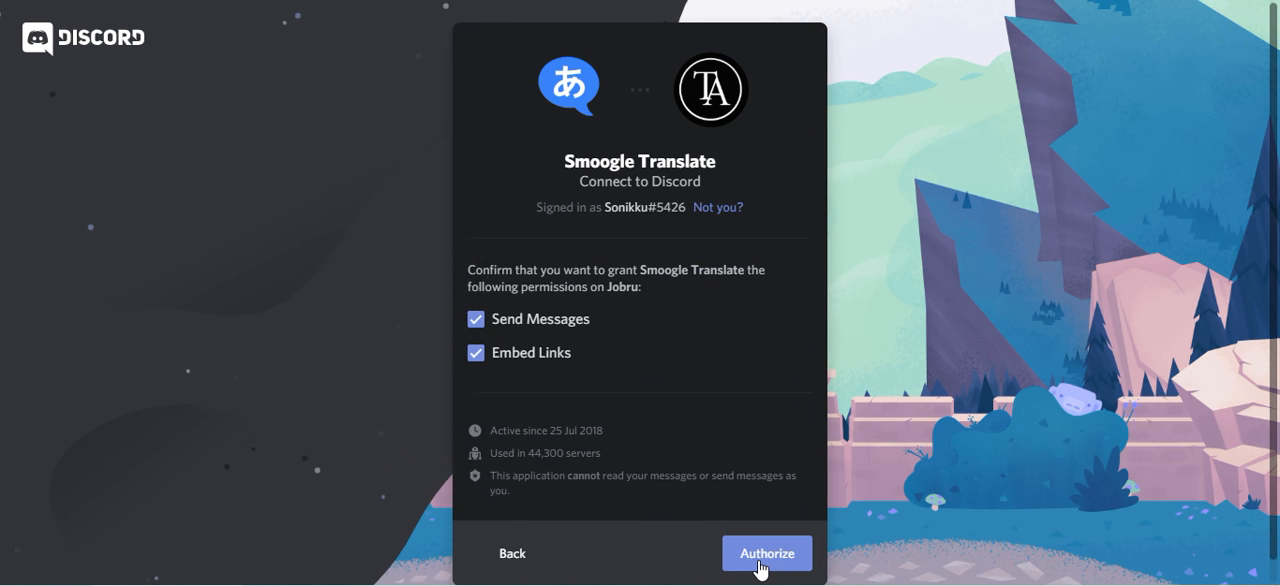
pyautogui.click(766, 553)
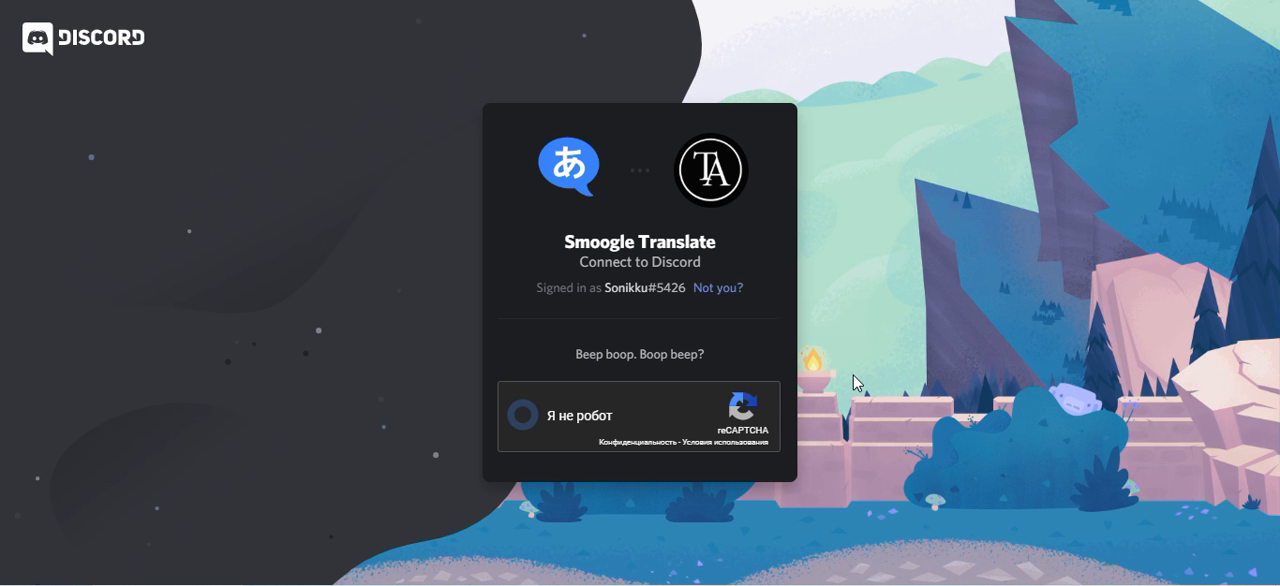
# Pass the reCAPTCHA check by selecting the fire hydrant images
pyautogui.click(519, 415)
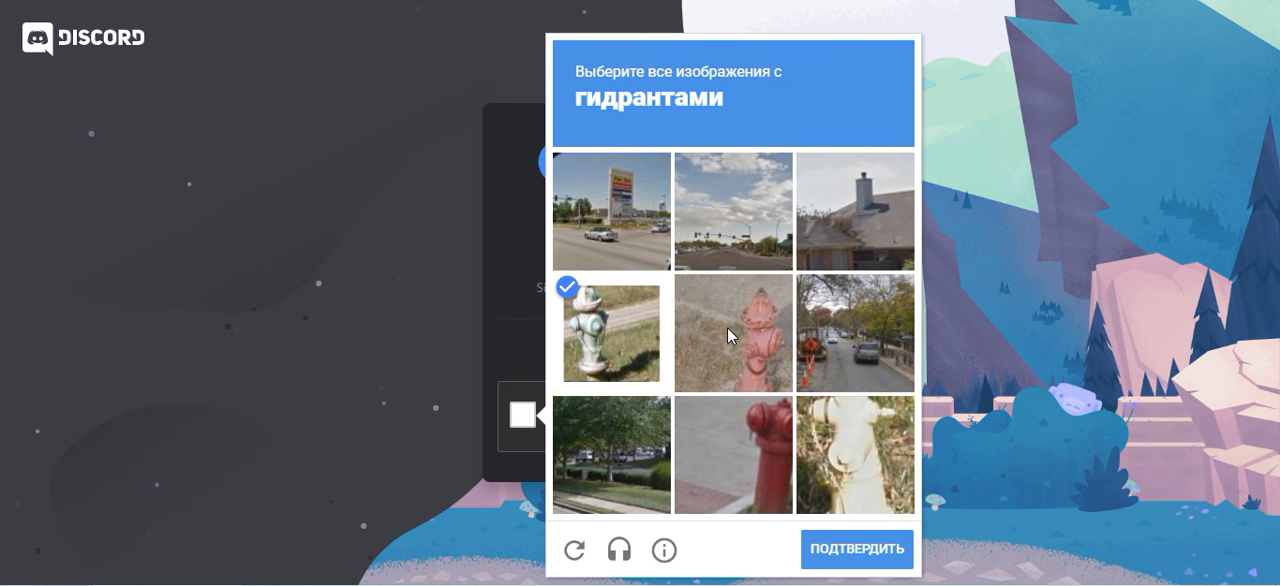
pyautogui.click(733, 454)
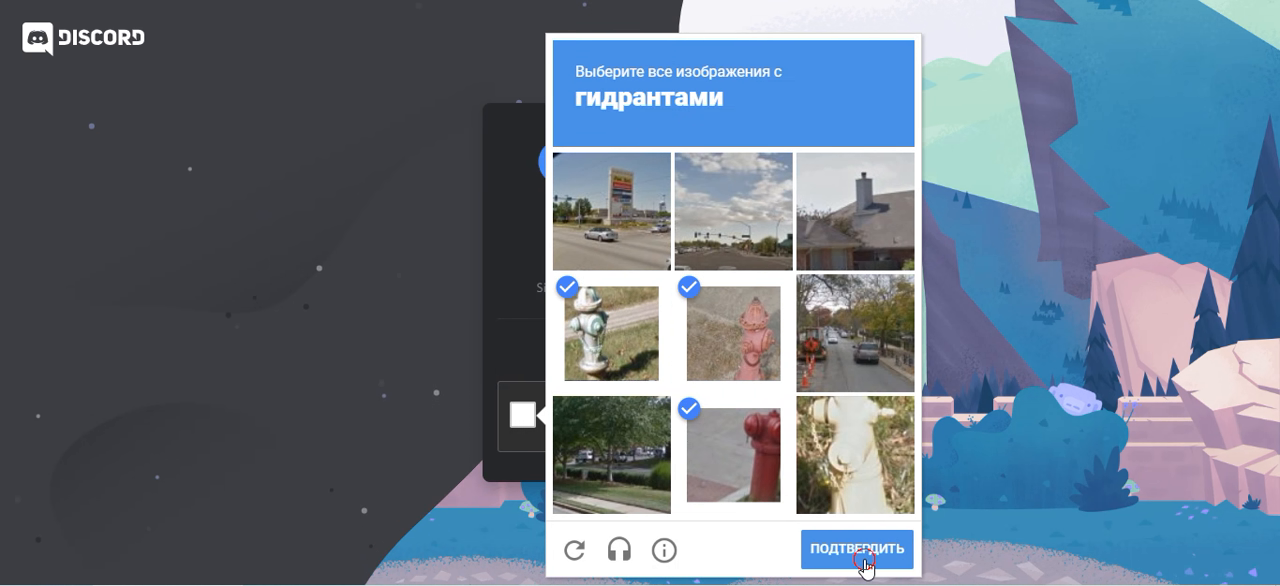
pyautogui.click(856, 549)
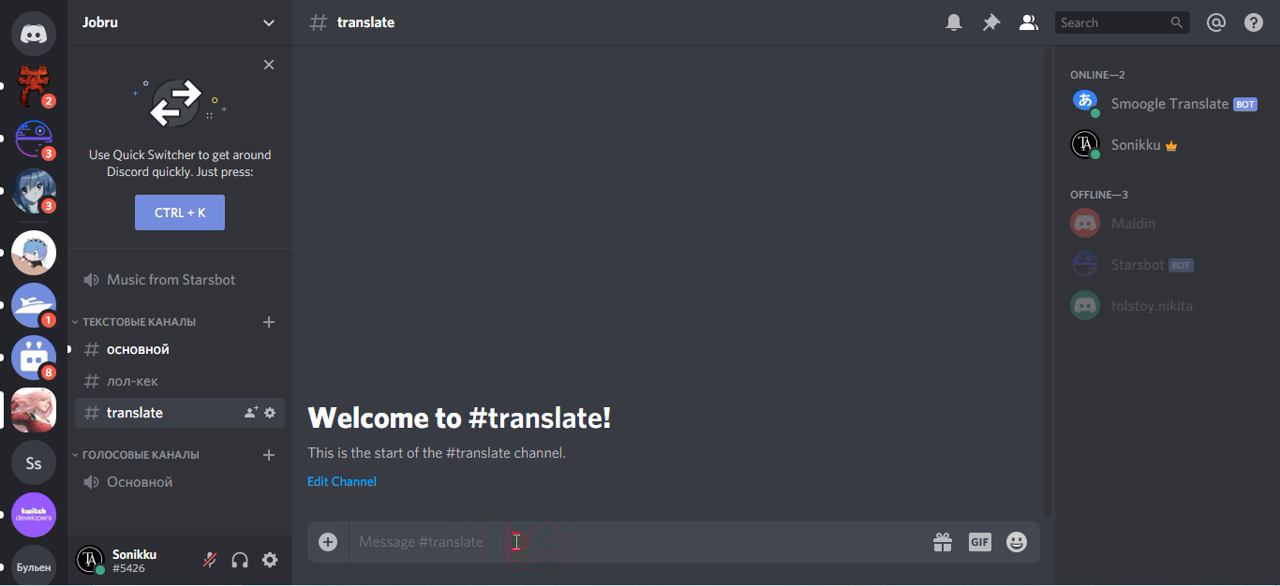
# Send '?ja Hello' in #translate to get the Japanese reply こんにちは
pyautogui.write('?ja')
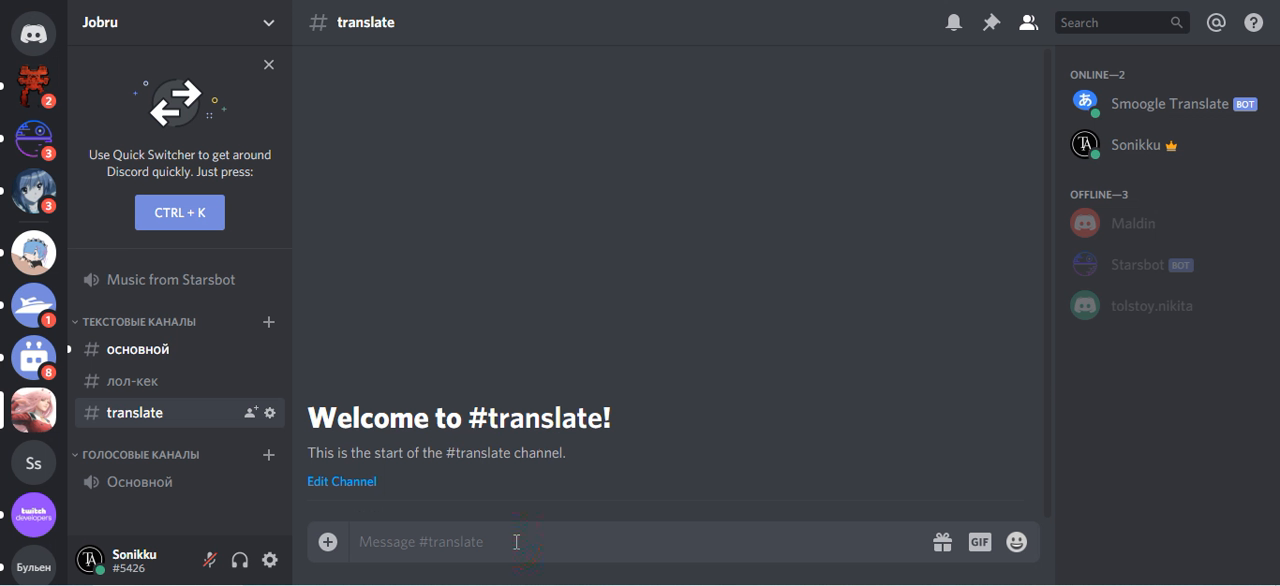
pyautogui.write('Hello')
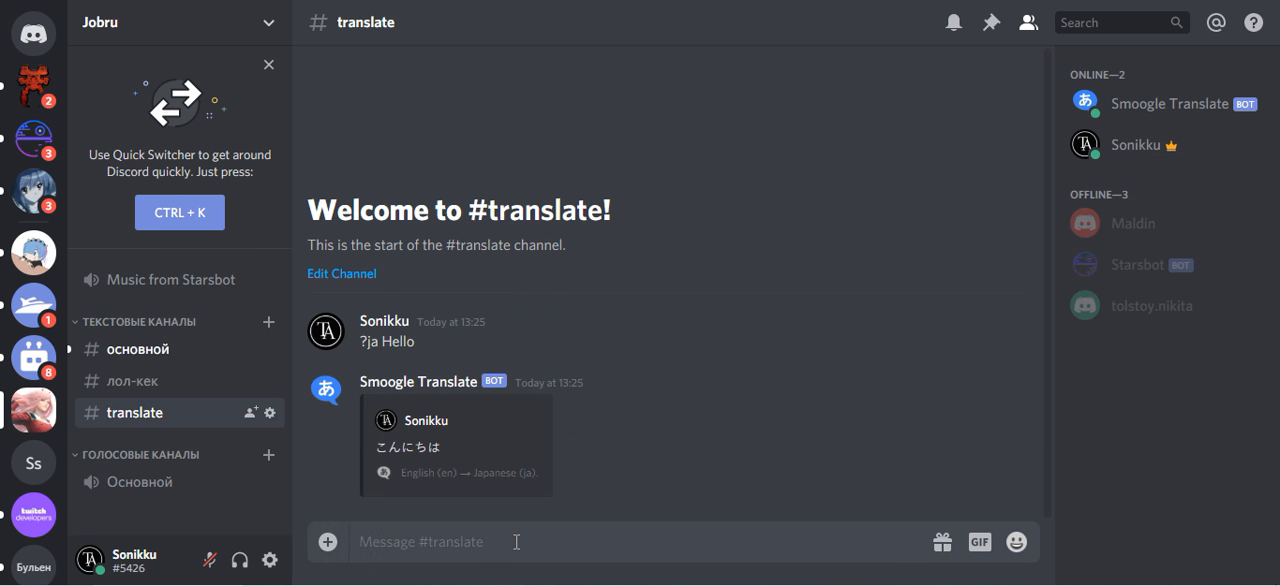
pyautogui.write('?')
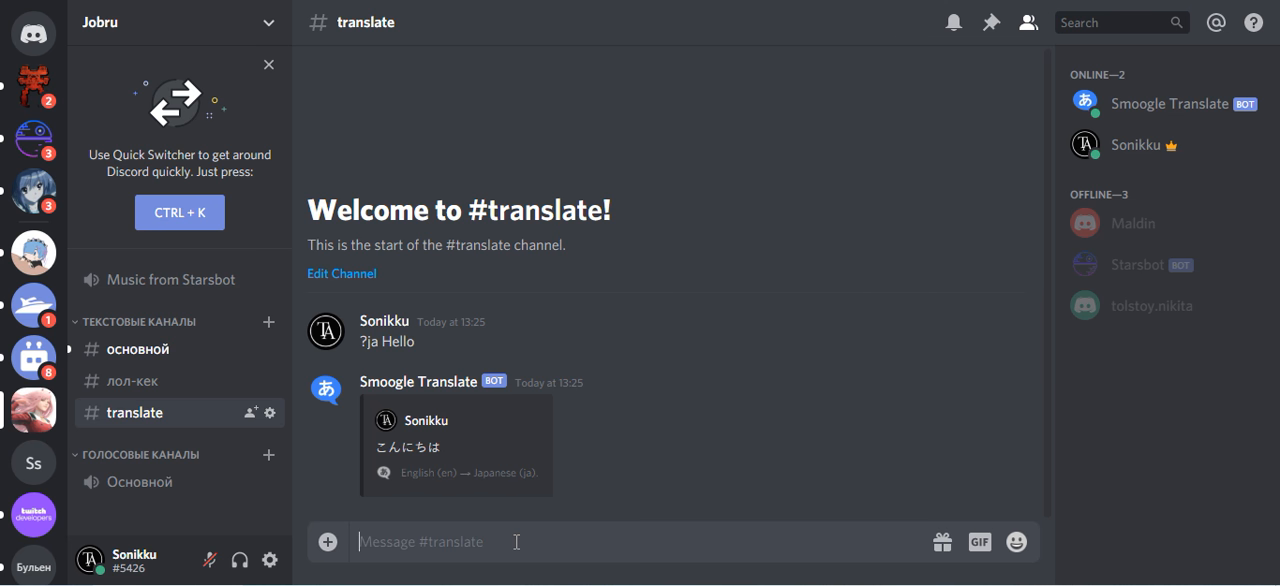
# Post '?ru Hello' in the #translate channel
pyautogui.write('ru Hello')
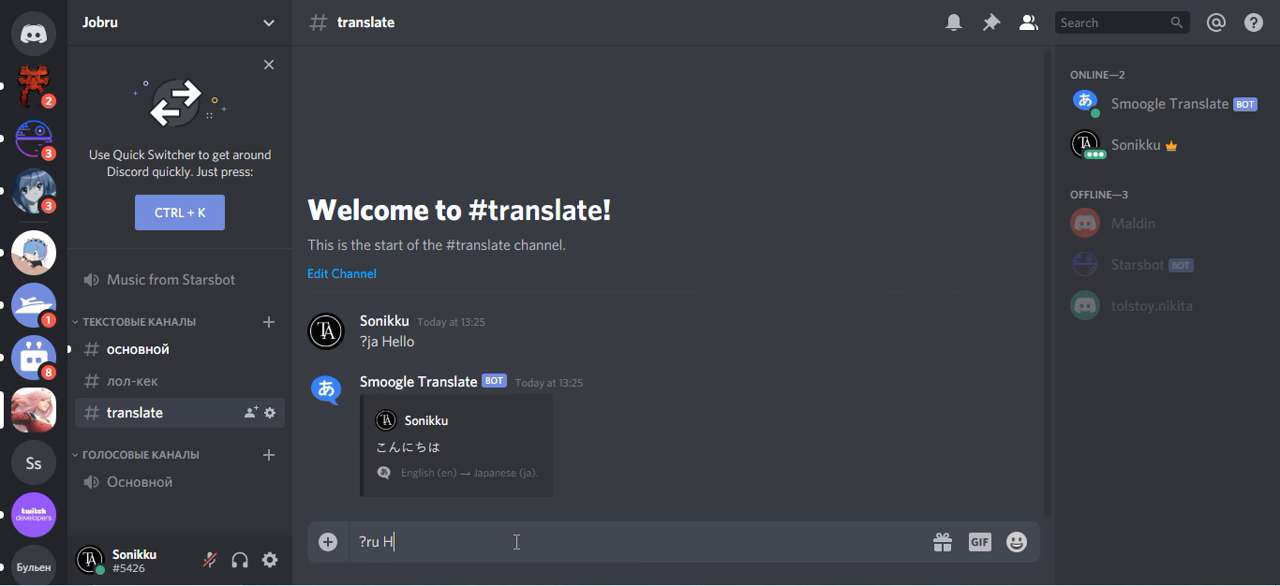
pyautogui.press('Return')
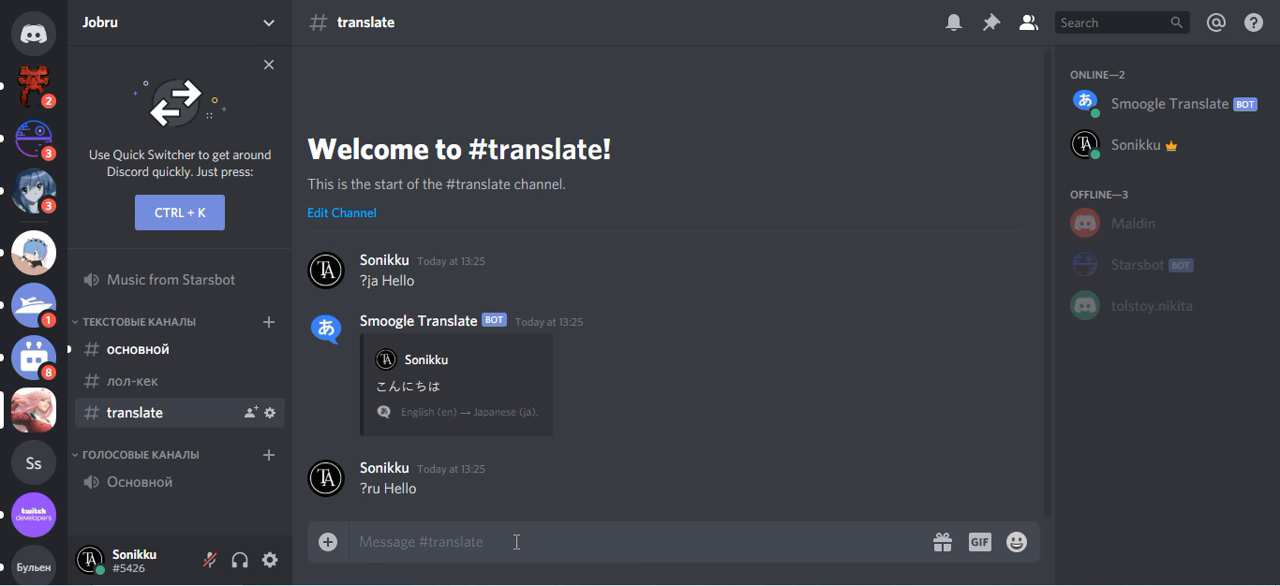